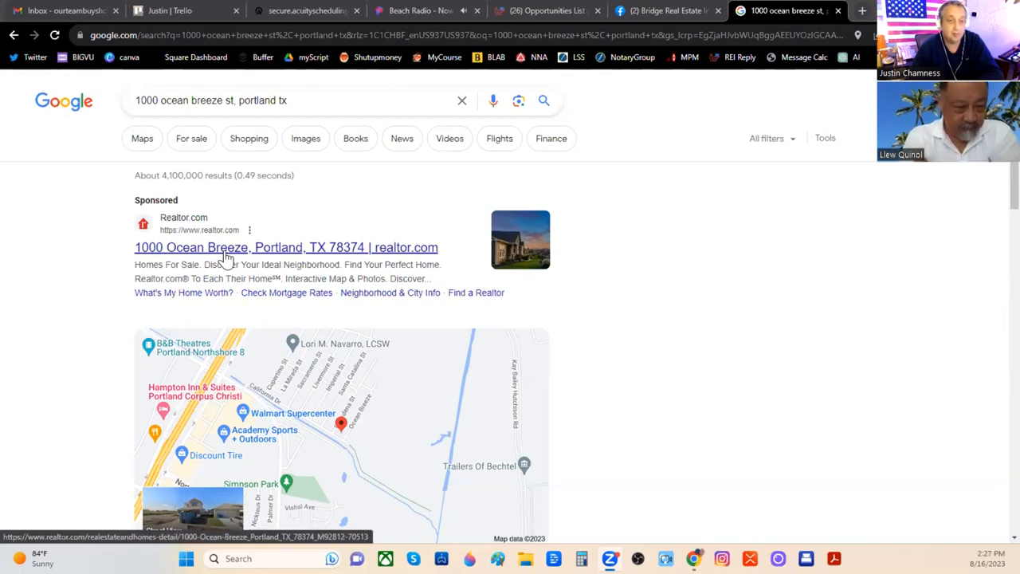
Step: Scroll the Google results until the Zillow listing for 1000 Ocean Breeze St appears
scroll(down, 3)
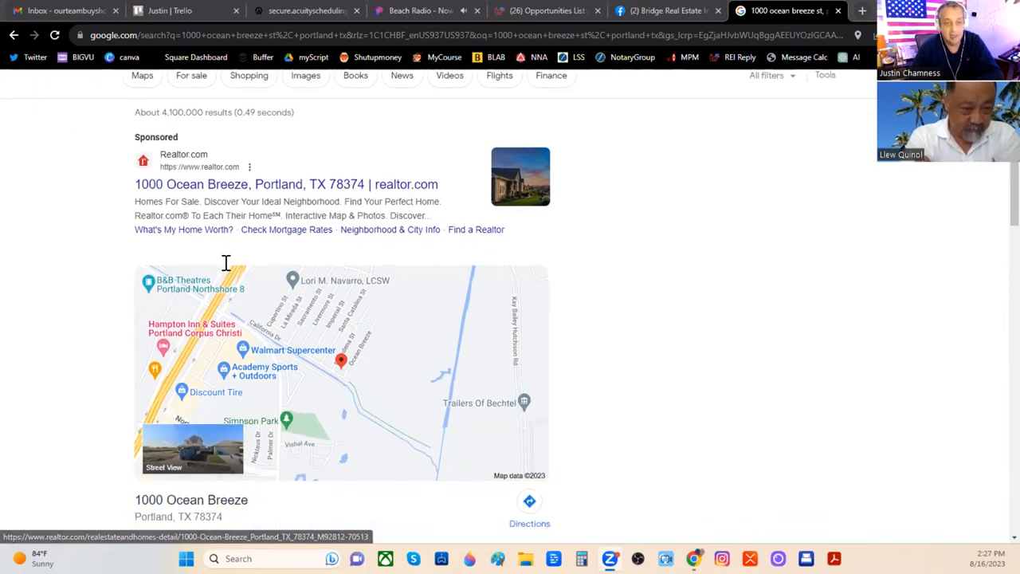
scroll(down, 3)
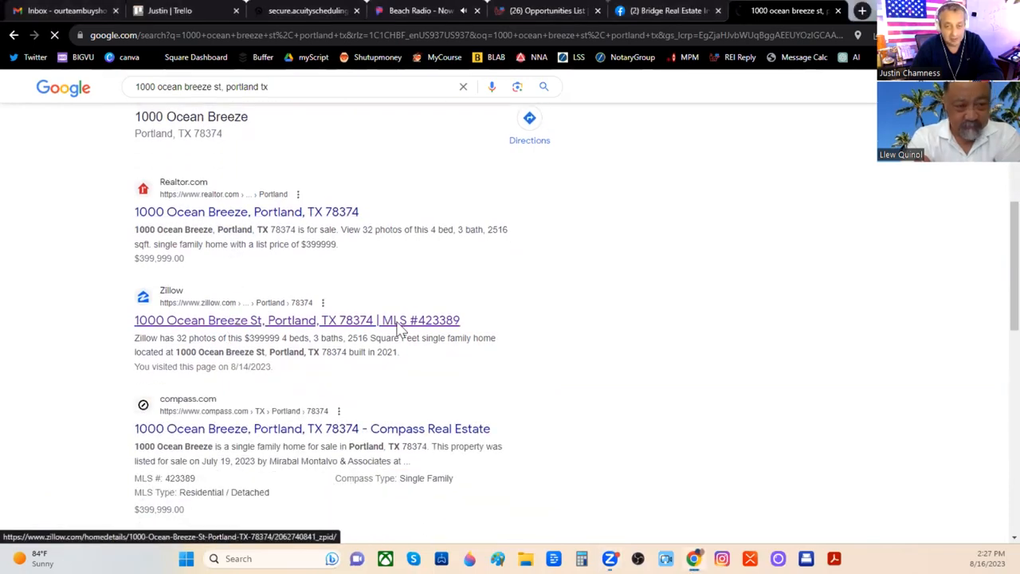
Step: Open the Zillow listing ($399,999, 4 bd, 3 ba), expand its description and select it for copying
click(297, 319)
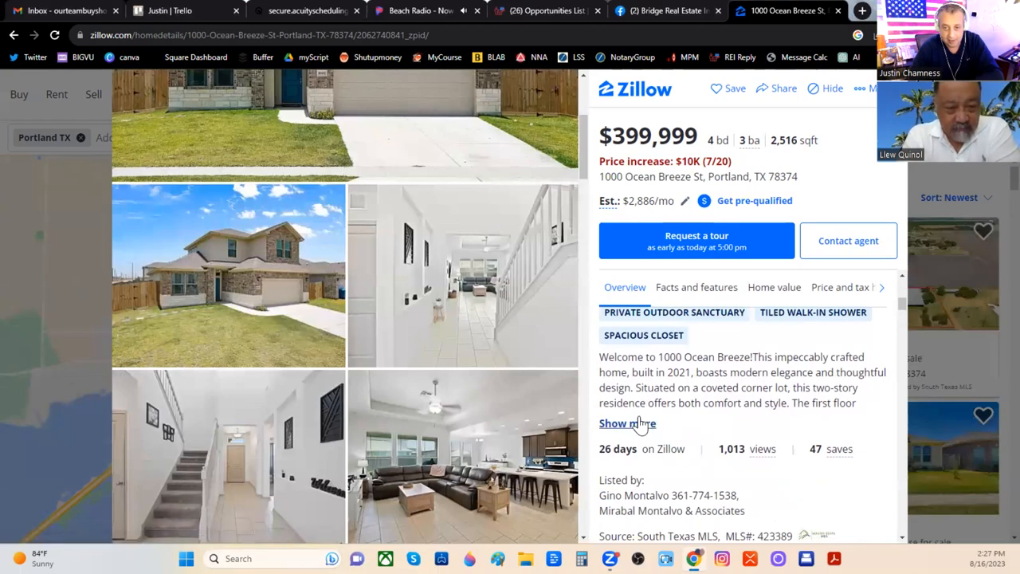
click(628, 424)
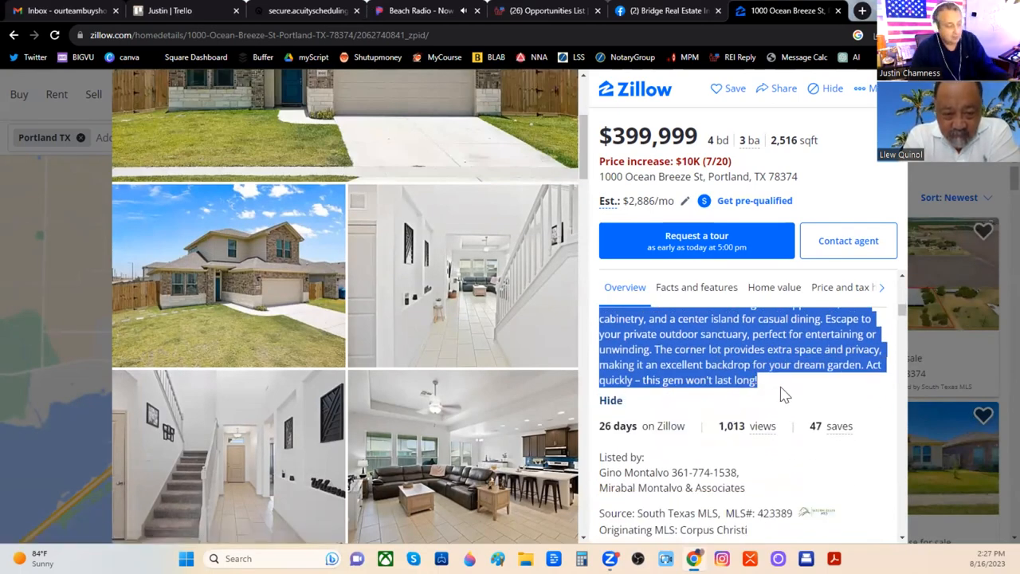
click(860, 9)
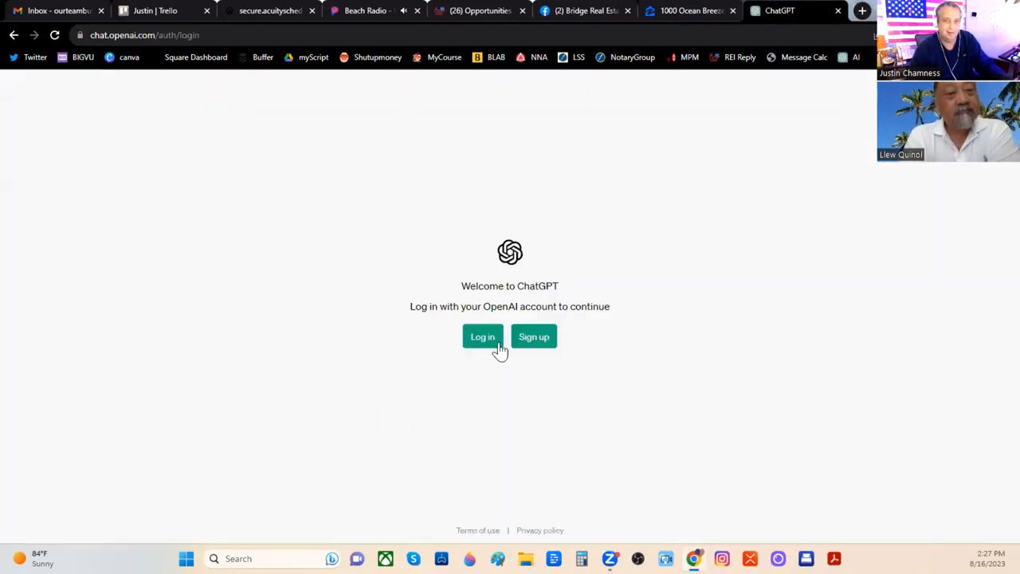
Step: Log in and send 'rewrite this to make it original:' with the pasted 1000 Ocean Breeze description
click(481, 335)
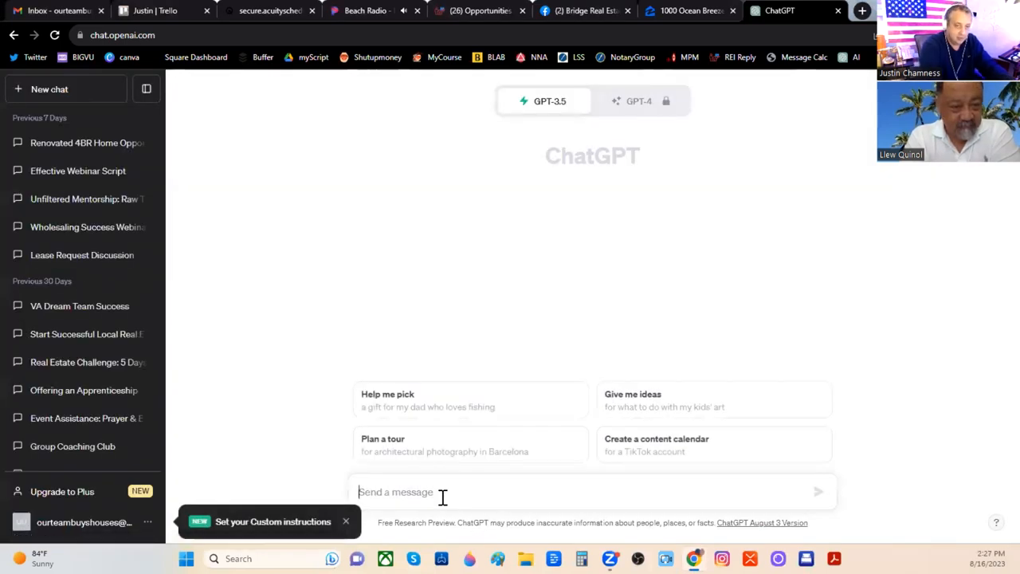
text(rewrite this to make it original: Welcome to 1000 Ocean Breeze. This impeccably crafted home,)
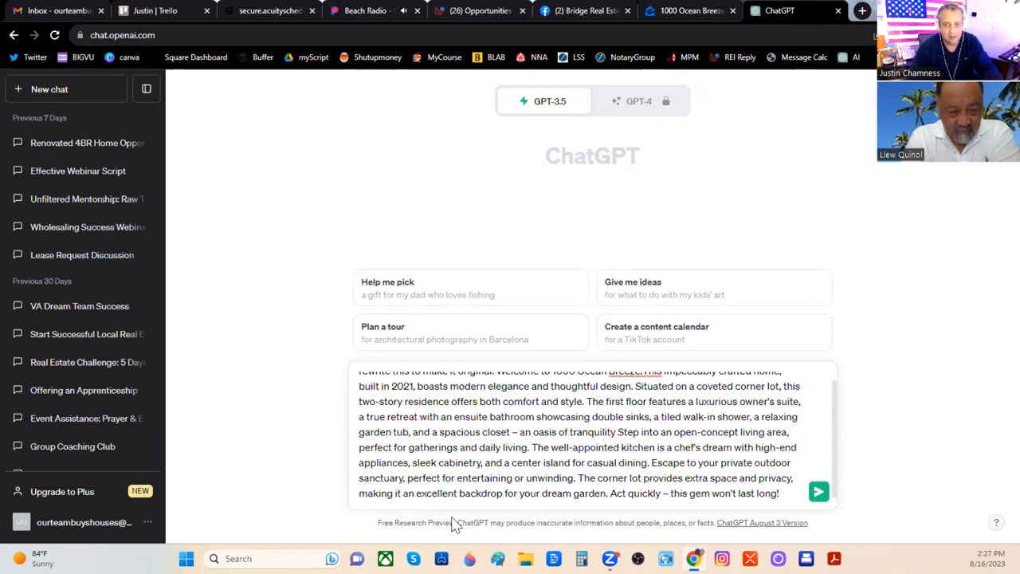
click(819, 491)
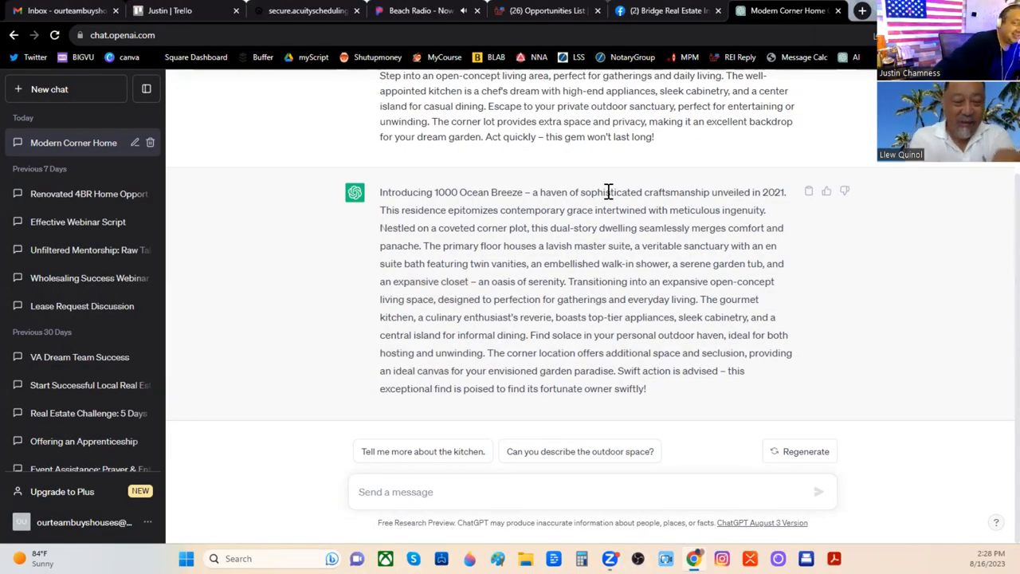
mouse_move(598, 182)
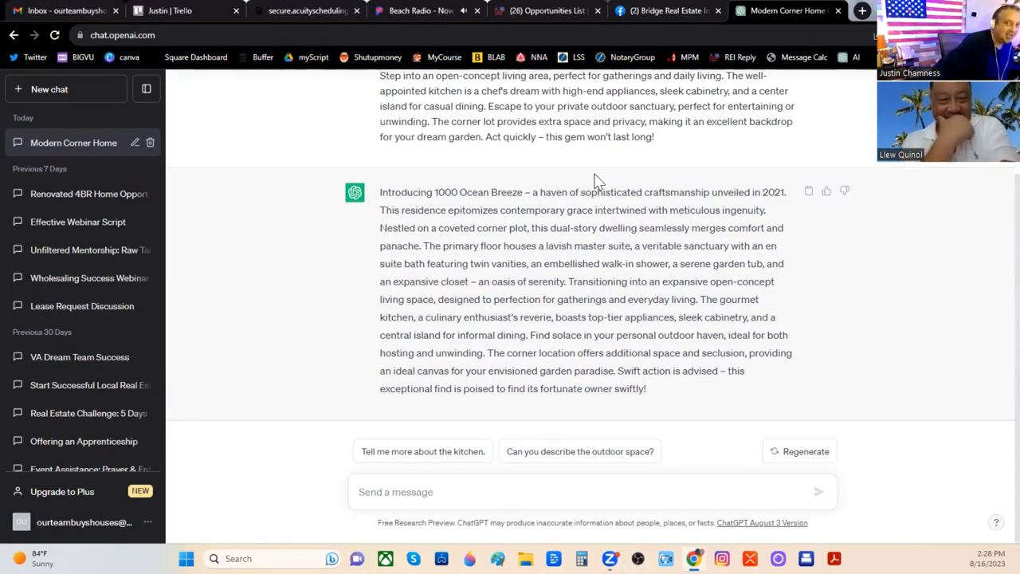
mouse_move(630, 172)
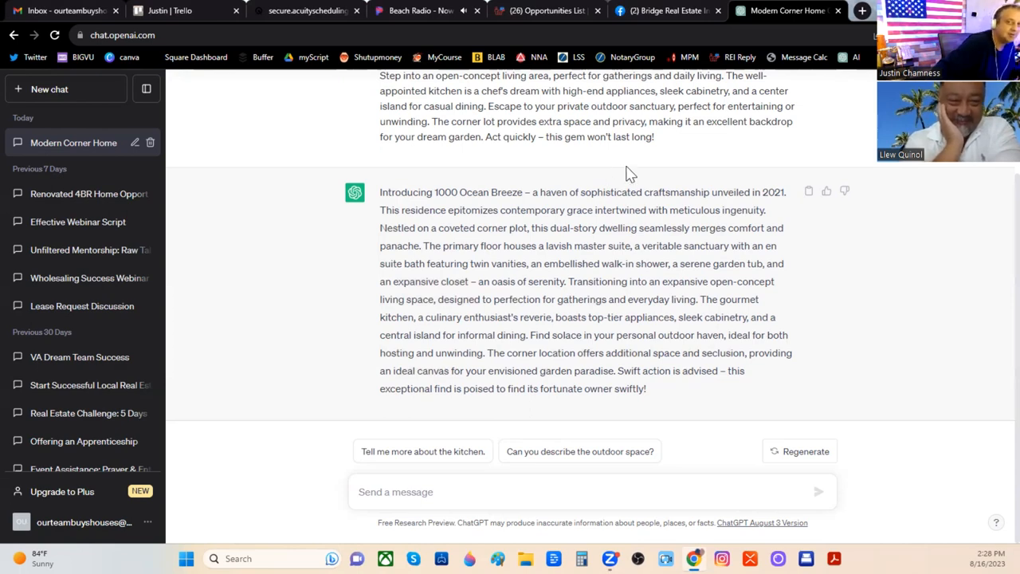
mouse_move(637, 168)
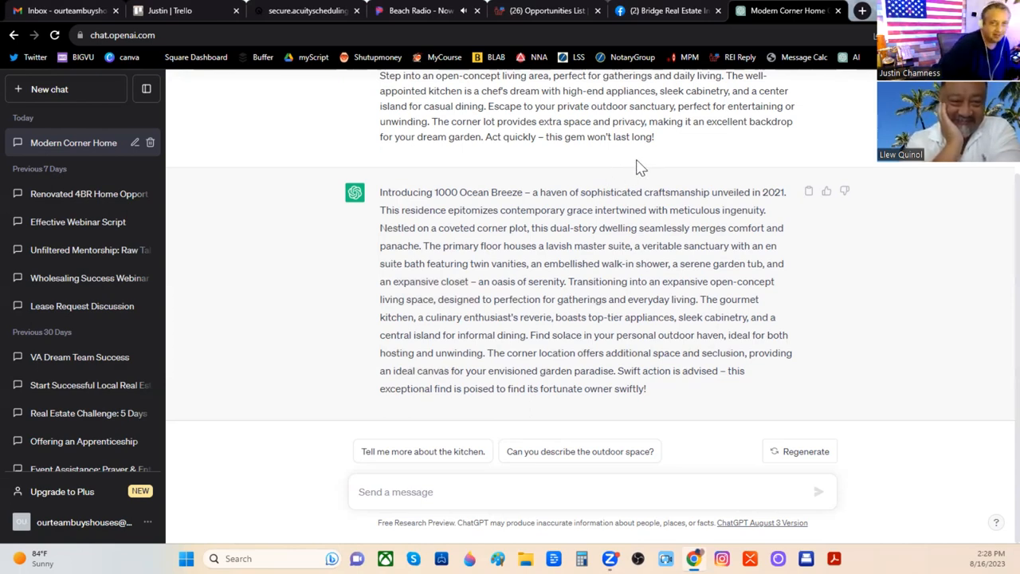